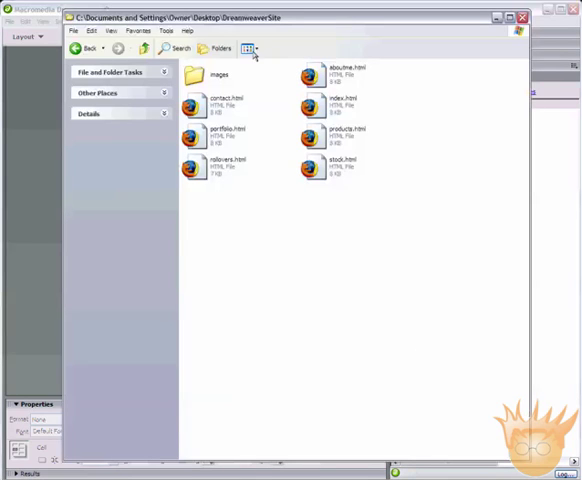
{"action": "mouse_move", "coordinate": [280, 170]}
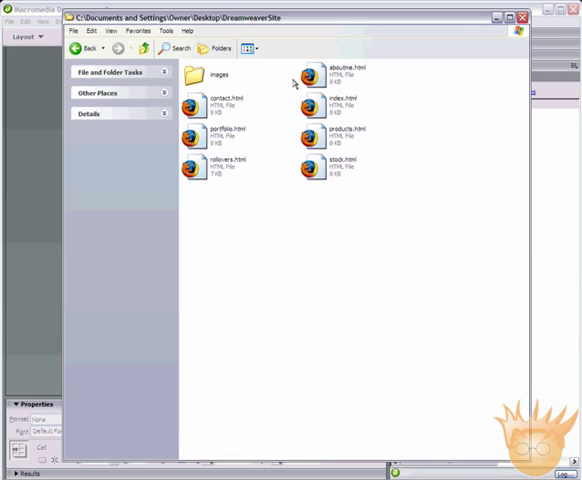
{"action": "mouse_move", "coordinate": [283, 167]}
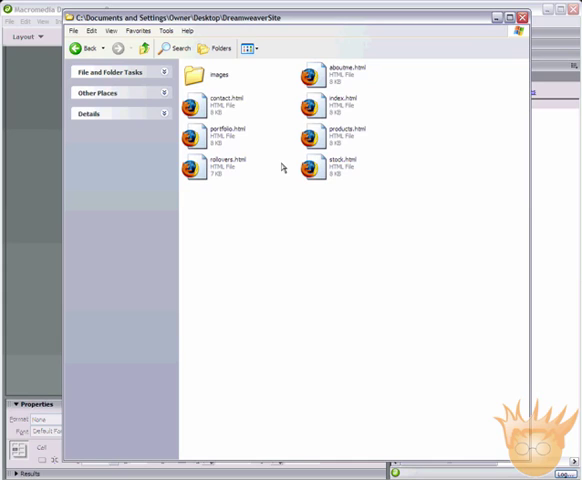
{"action": "mouse_move", "coordinate": [228, 78]}
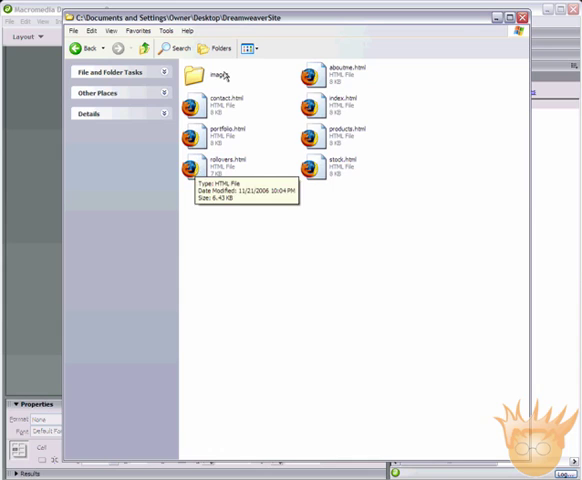
{"action": "mouse_move", "coordinate": [213, 138]}
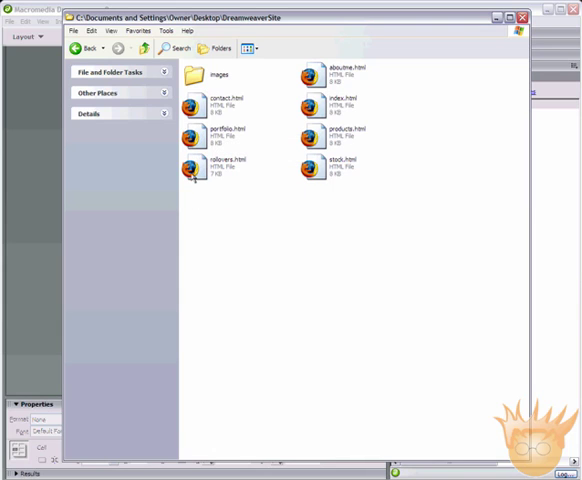
{"action": "mouse_move", "coordinate": [196, 165]}
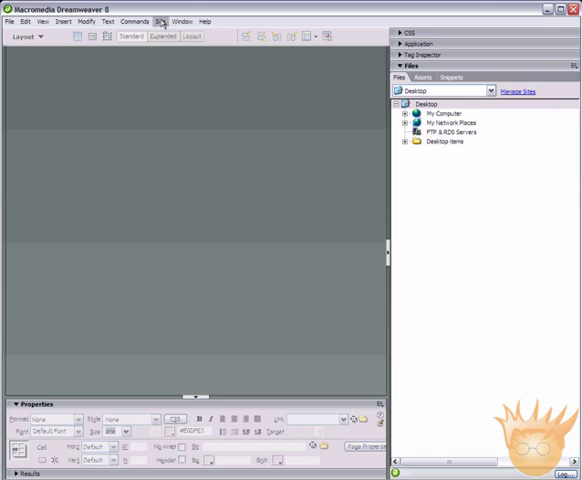
Start a new site from Site > New Site and switch to the Basic guided wizard.
{"action": "left_click", "coordinate": [164, 23]}
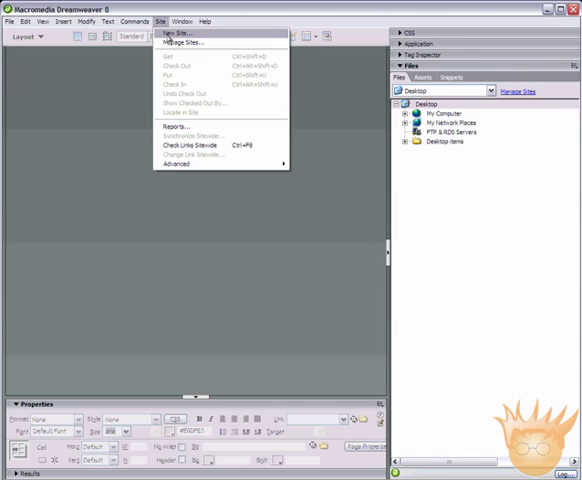
{"action": "left_click", "coordinate": [185, 37]}
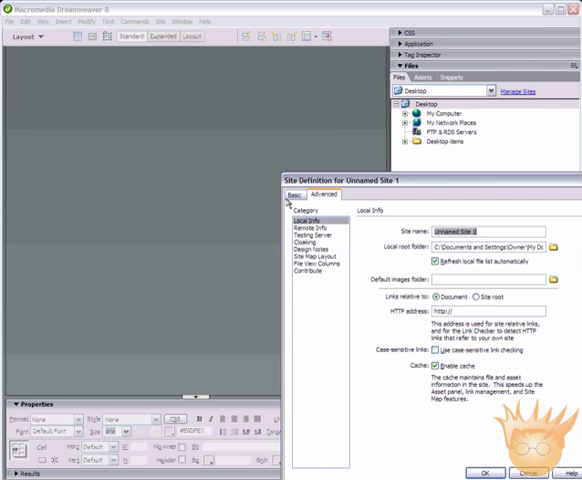
{"action": "left_click", "coordinate": [281, 192]}
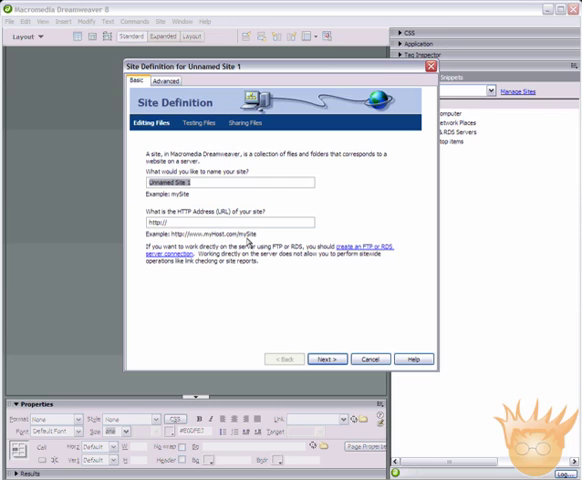
Switch the new site's Site Definition dialog to the Advanced tab's Local Info.
{"action": "left_click", "coordinate": [172, 80]}
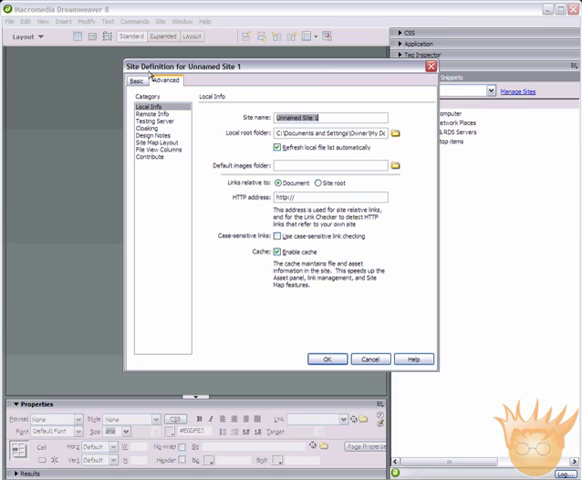
{"action": "mouse_move", "coordinate": [204, 145]}
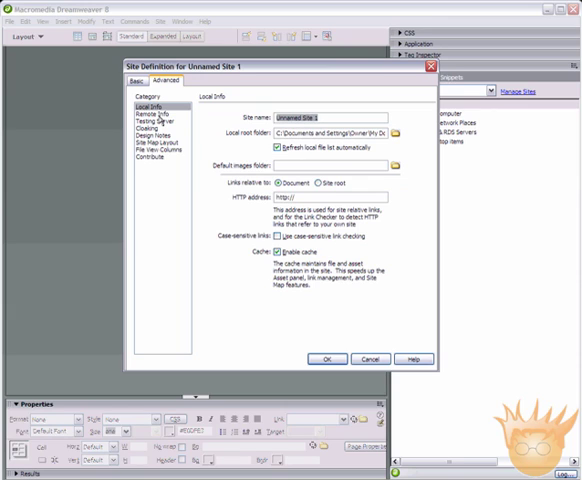
{"action": "mouse_move", "coordinate": [149, 234]}
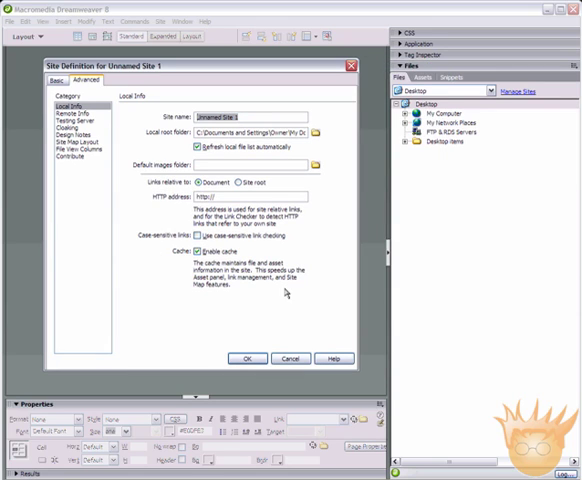
{"action": "mouse_move", "coordinate": [334, 332]}
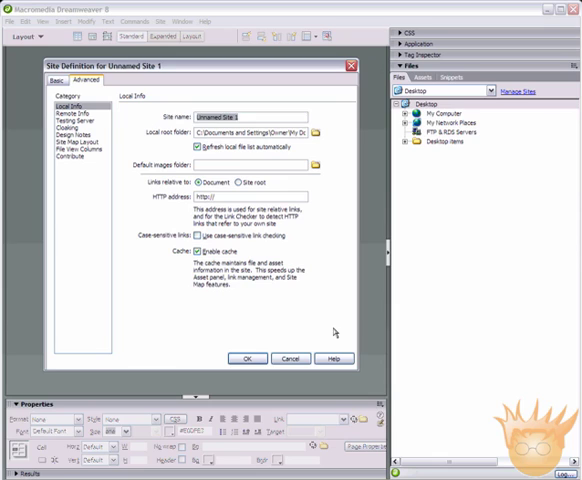
Name the site 'blank site' and make a new Desktop 'blanksite' folder its local root.
{"action": "type", "text": "blank site"}
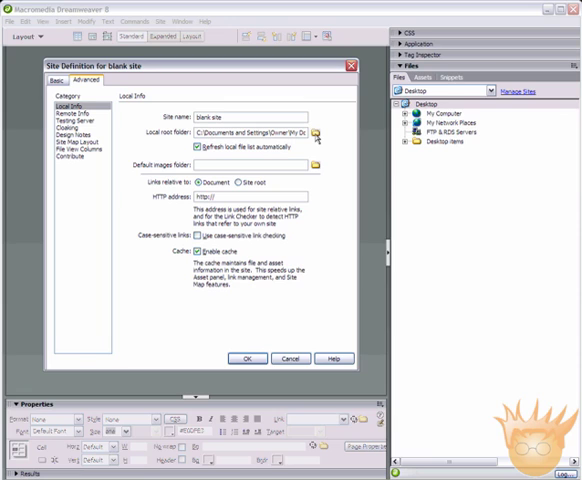
{"action": "left_click", "coordinate": [347, 128]}
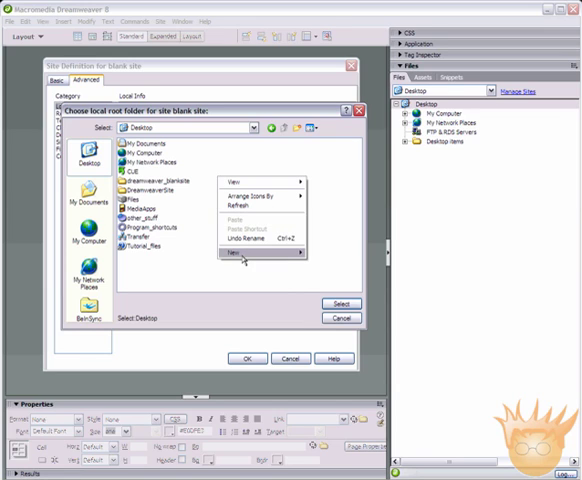
{"action": "left_click", "coordinate": [238, 262]}
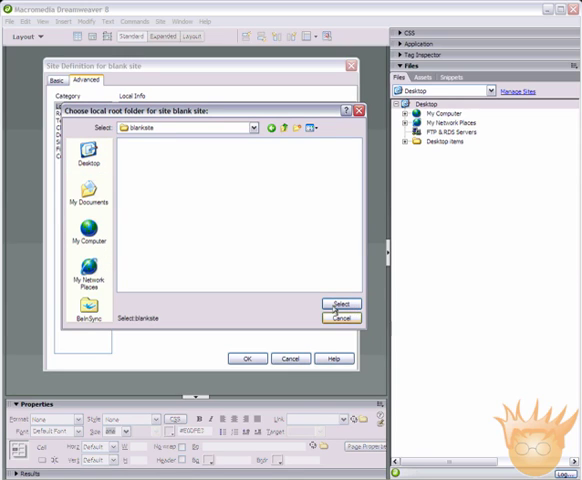
{"action": "left_click", "coordinate": [342, 304]}
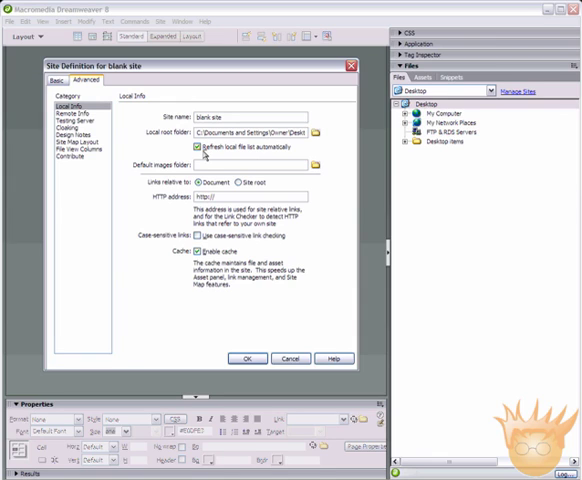
{"action": "mouse_move", "coordinate": [281, 188]}
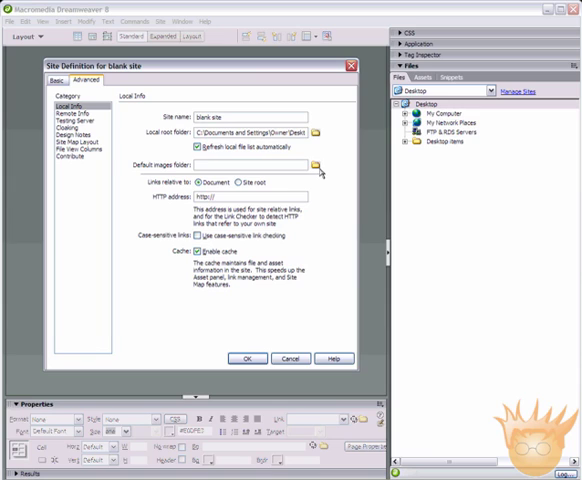
{"action": "mouse_move", "coordinate": [314, 168]}
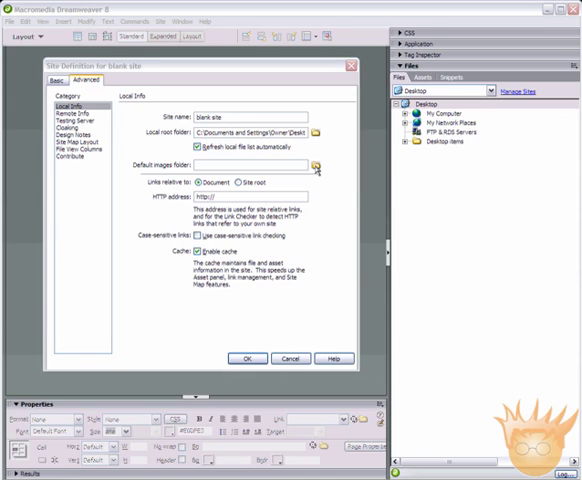
Set the blank site's default images folder to the new images folder inside blanksite.
{"action": "left_click", "coordinate": [323, 165]}
{"action": "type", "text": "images"}
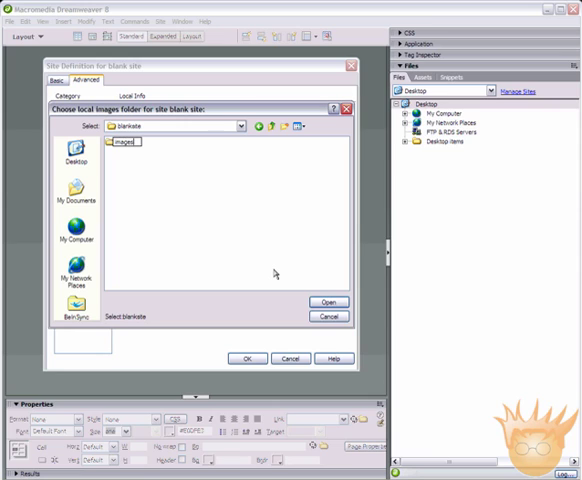
{"action": "double_click", "coordinate": [124, 141]}
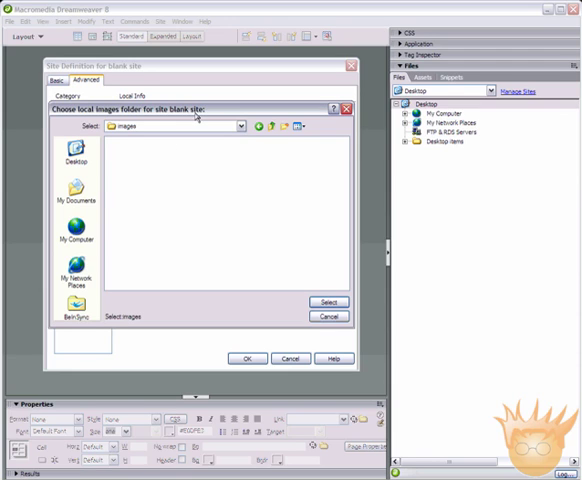
{"action": "left_click", "coordinate": [327, 301]}
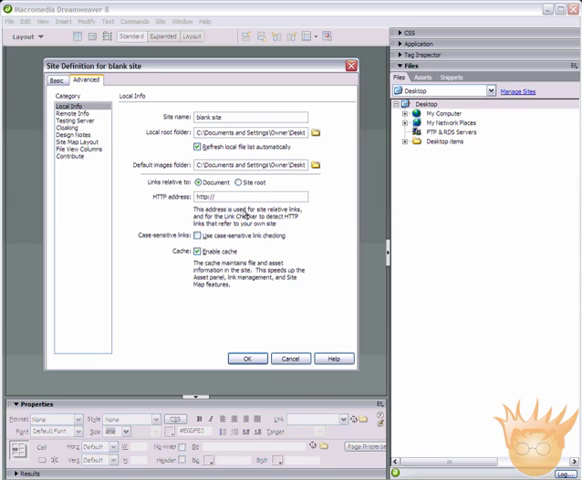
{"action": "mouse_move", "coordinate": [113, 237]}
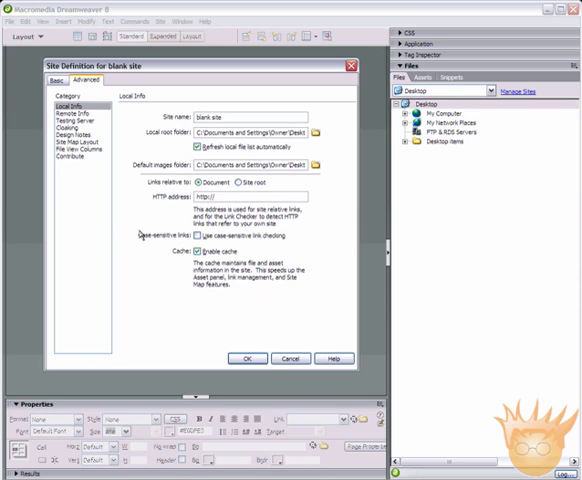
{"action": "mouse_move", "coordinate": [155, 254]}
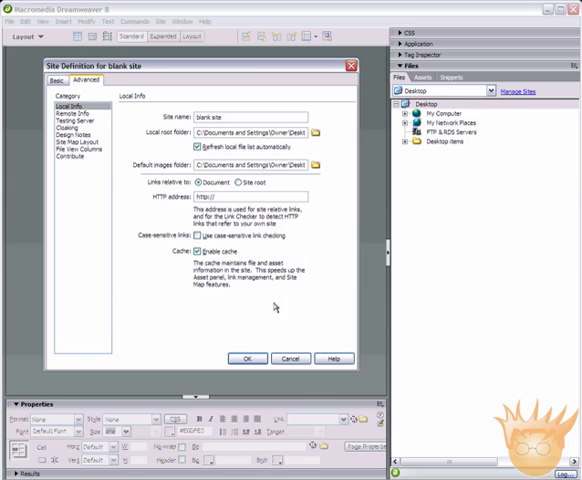
{"action": "mouse_move", "coordinate": [300, 267]}
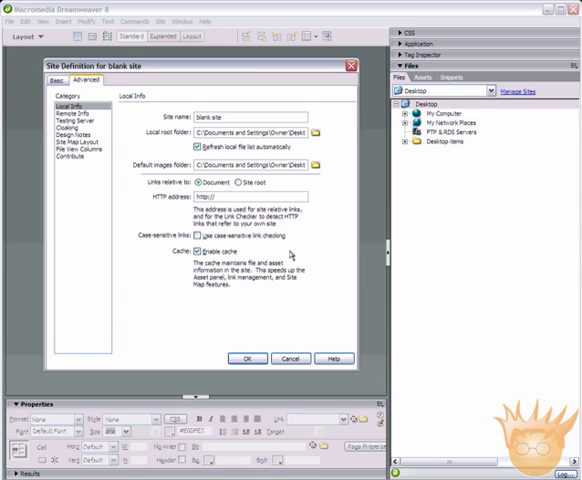
{"action": "mouse_move", "coordinate": [340, 253]}
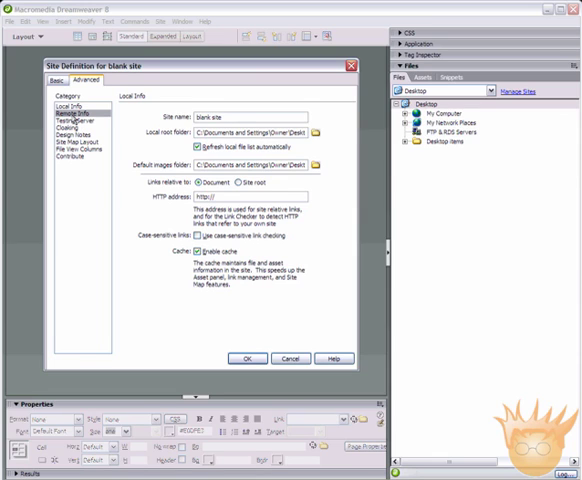
Preview FTP remote access, leave Access at None, and view Testing Server settings.
{"action": "left_click", "coordinate": [78, 118]}
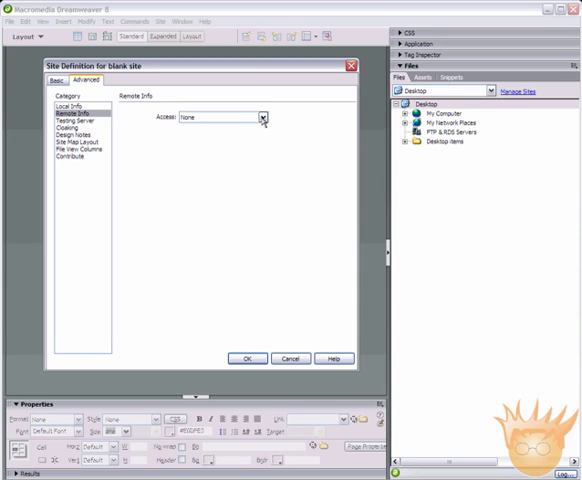
{"action": "left_click", "coordinate": [263, 116]}
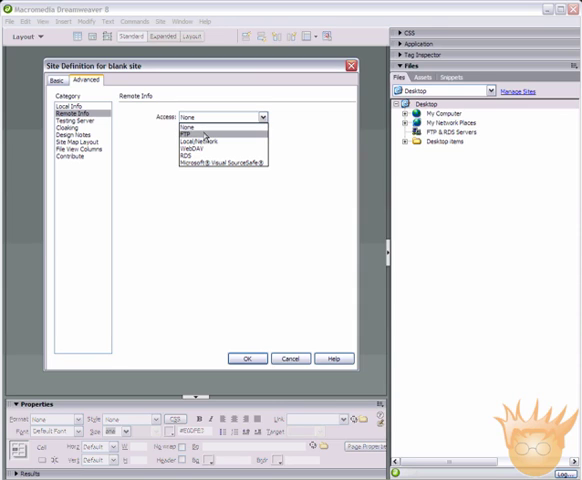
{"action": "left_click", "coordinate": [198, 135]}
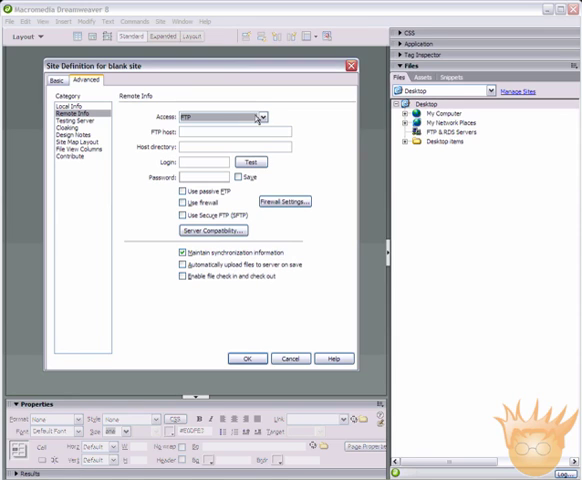
{"action": "left_click", "coordinate": [259, 115]}
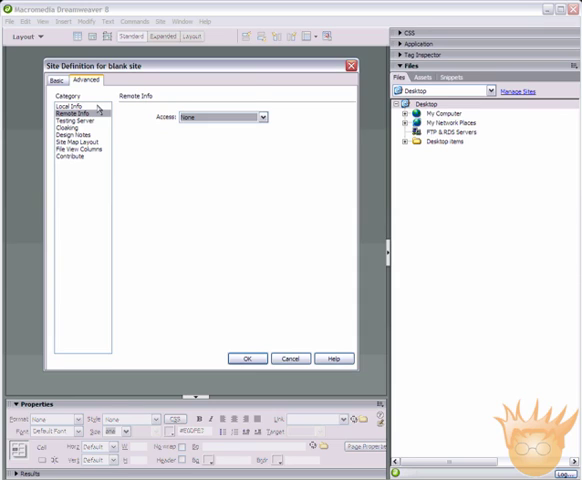
{"action": "mouse_move", "coordinate": [243, 140]}
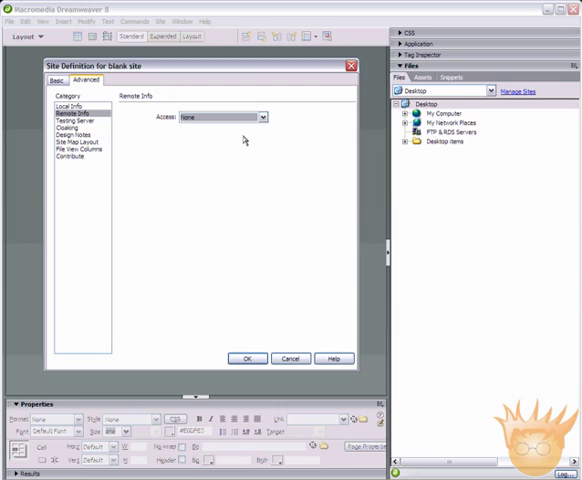
{"action": "mouse_move", "coordinate": [230, 145]}
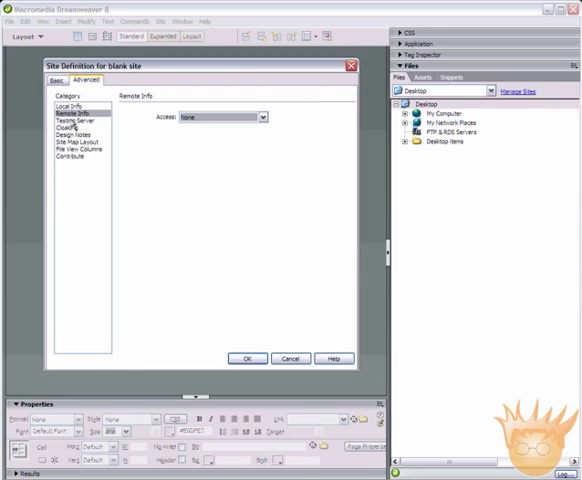
{"action": "left_click", "coordinate": [67, 121]}
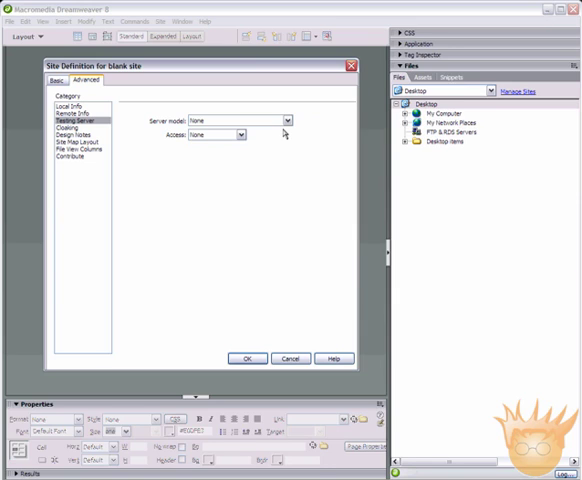
Leave testing server model and access at None, return to Local Info, and save.
{"action": "left_click", "coordinate": [288, 120]}
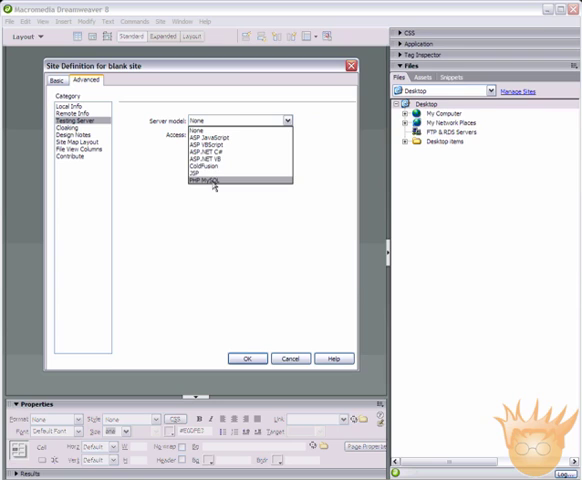
{"action": "left_click", "coordinate": [240, 135]}
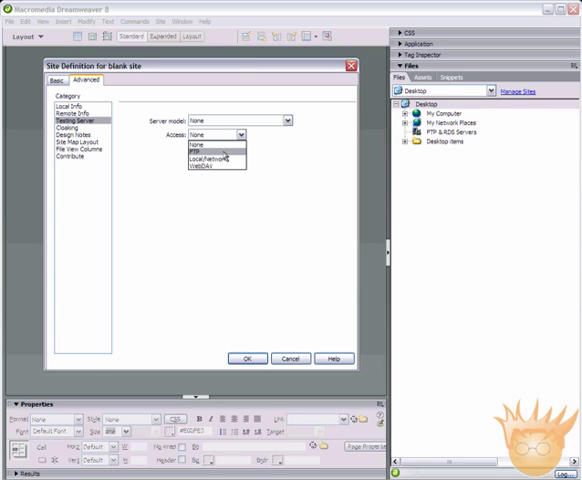
{"action": "left_click", "coordinate": [205, 146]}
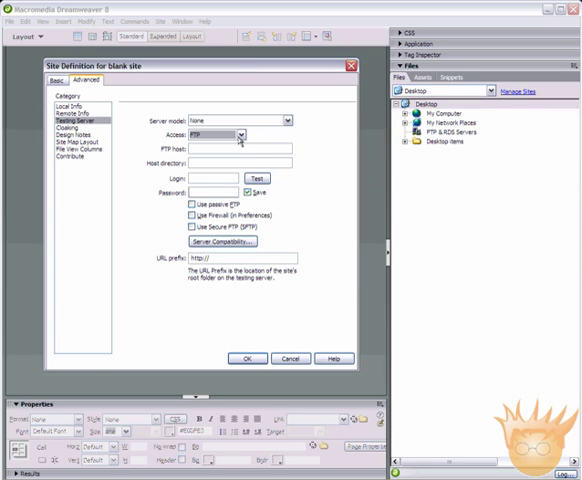
{"action": "left_click", "coordinate": [240, 135]}
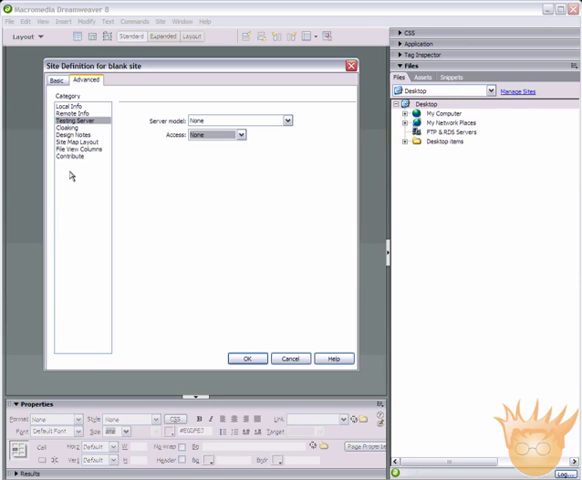
{"action": "mouse_move", "coordinate": [263, 139]}
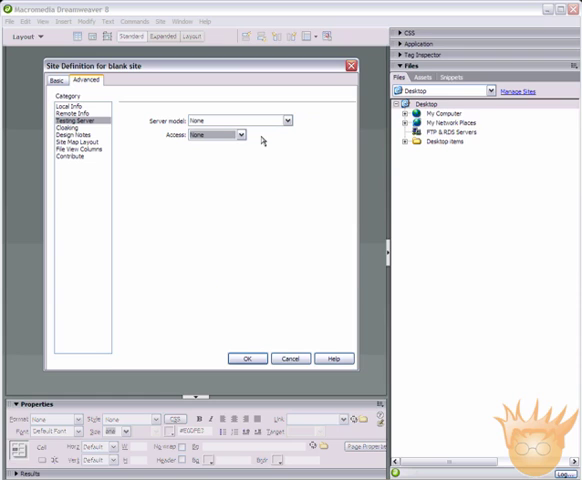
{"action": "mouse_move", "coordinate": [83, 113]}
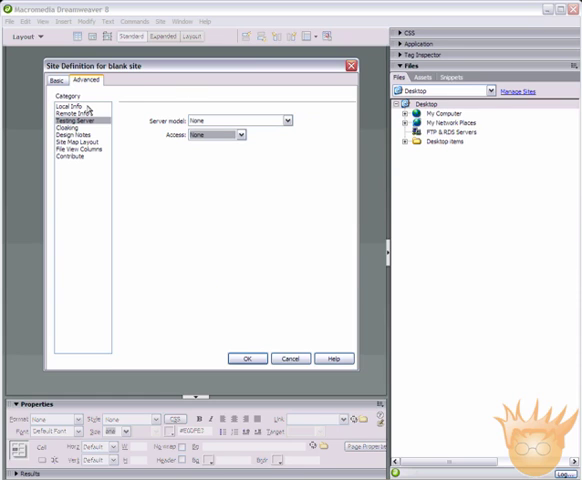
{"action": "left_click", "coordinate": [63, 105]}
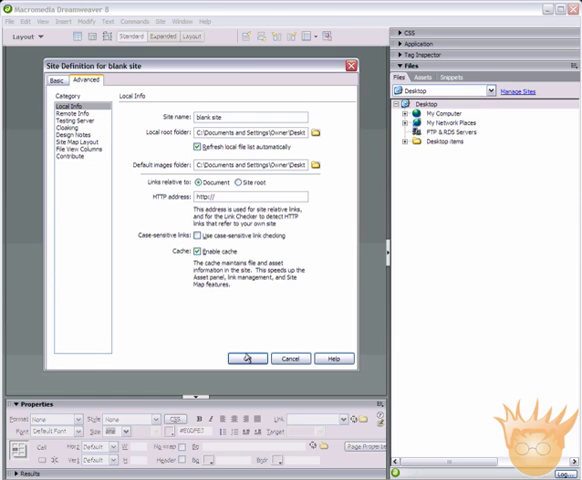
{"action": "left_click", "coordinate": [245, 357]}
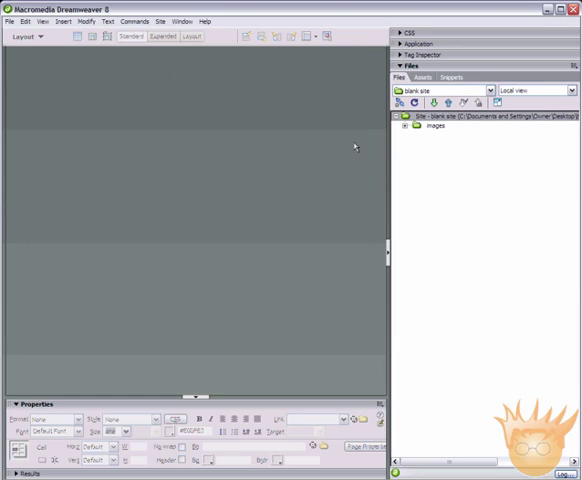
{"action": "mouse_move", "coordinate": [479, 56]}
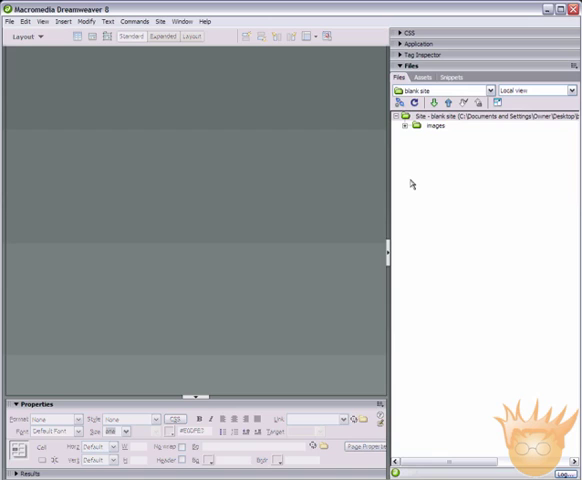
{"action": "mouse_move", "coordinate": [495, 341]}
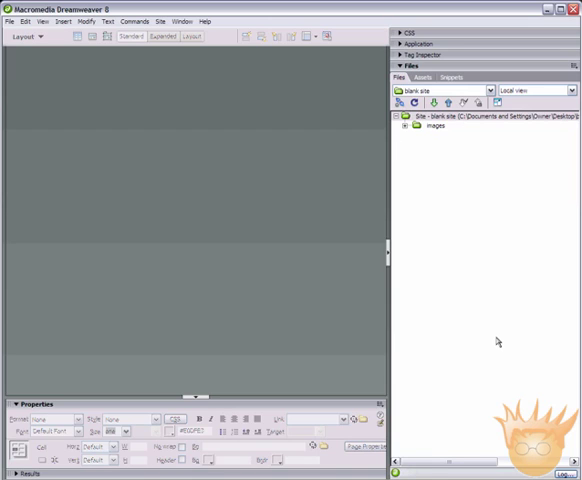
{"action": "mouse_move", "coordinate": [357, 253]}
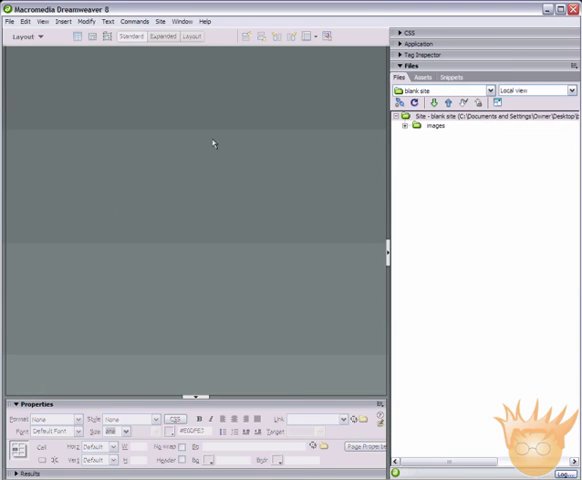
{"action": "mouse_move", "coordinate": [470, 135]}
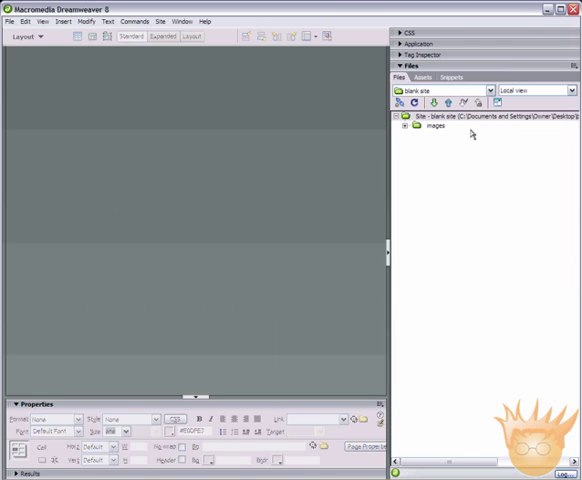
{"action": "mouse_move", "coordinate": [470, 135]}
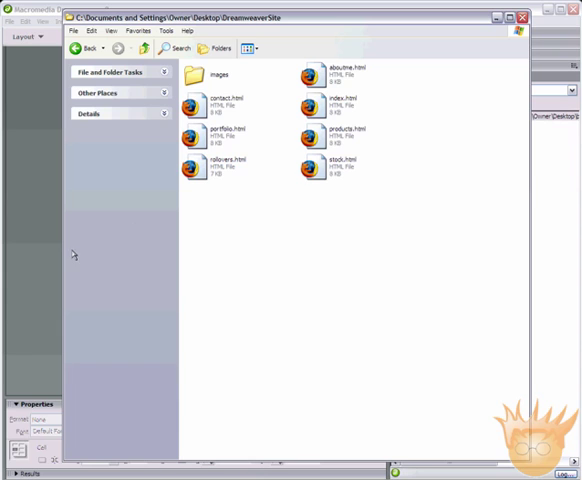
{"action": "mouse_move", "coordinate": [57, 177]}
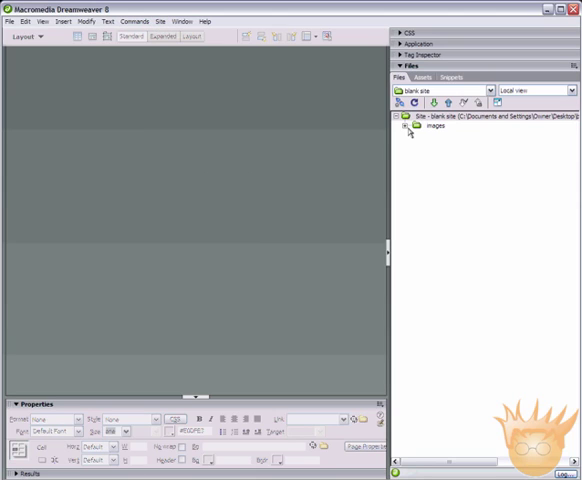
Collapse the blank site's file tree and create a new Site via Manage Sites.
{"action": "left_click", "coordinate": [404, 137]}
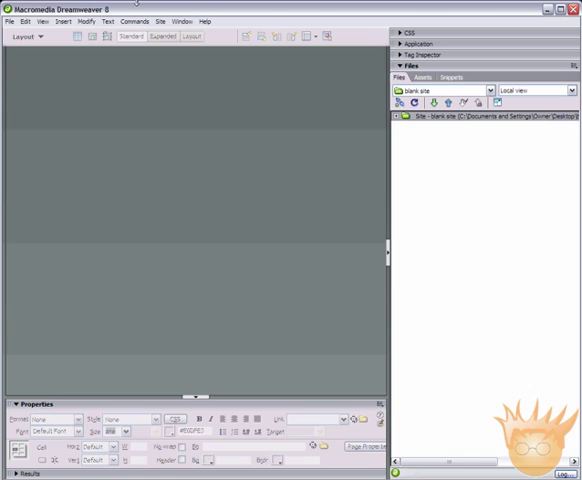
{"action": "left_click", "coordinate": [159, 22]}
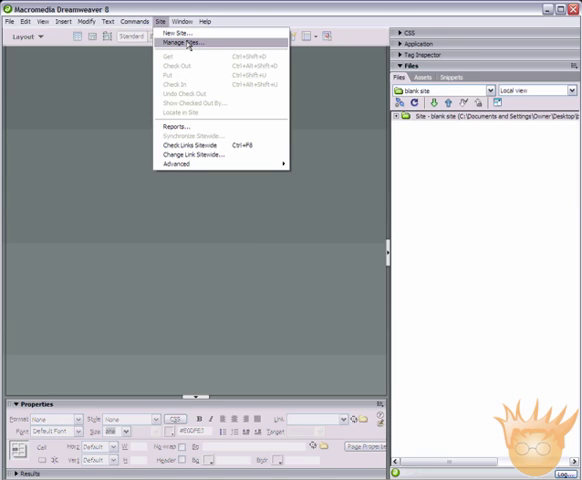
{"action": "mouse_move", "coordinate": [190, 35]}
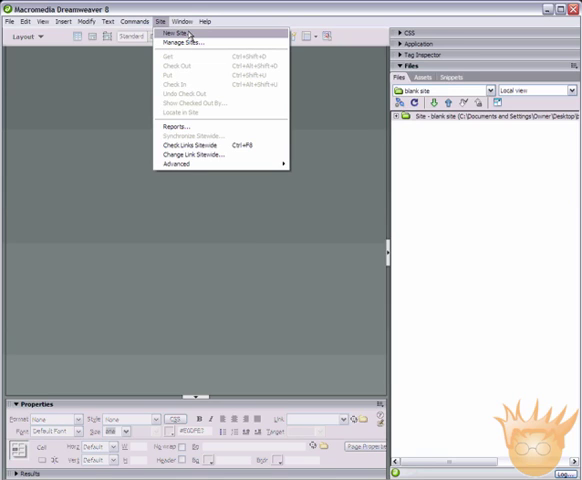
{"action": "mouse_move", "coordinate": [198, 54]}
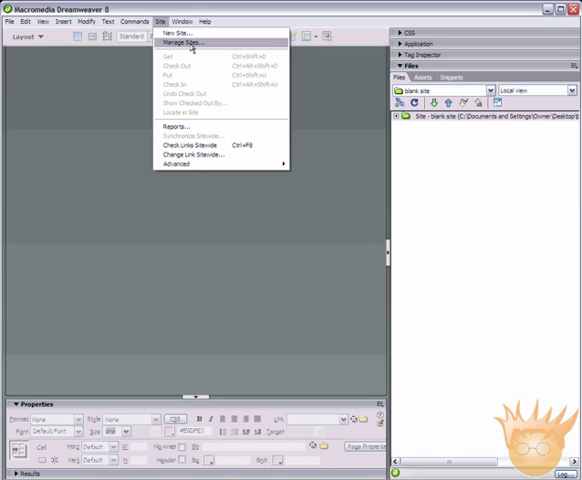
{"action": "left_click", "coordinate": [196, 43]}
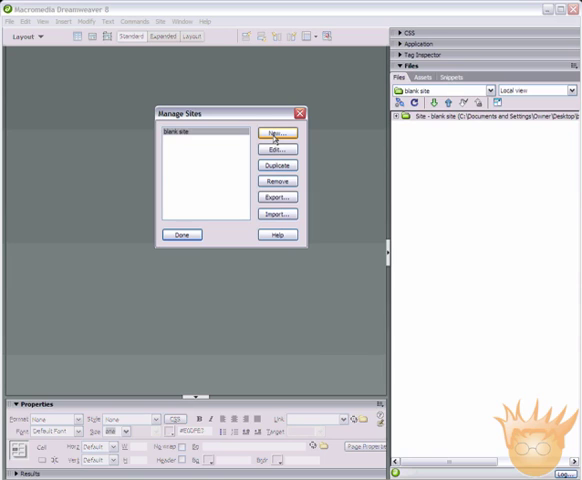
{"action": "left_click", "coordinate": [277, 133]}
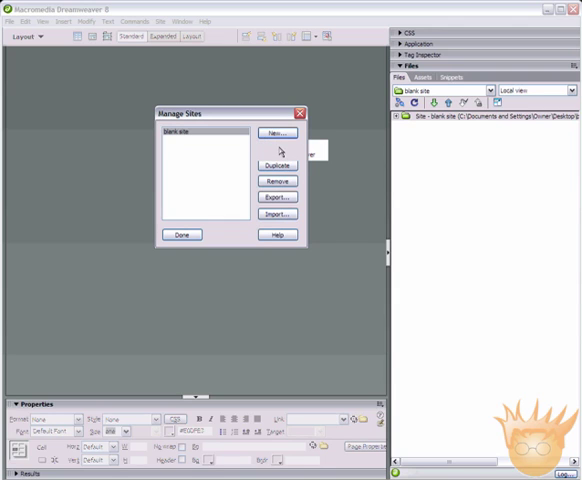
{"action": "left_click", "coordinate": [276, 132]}
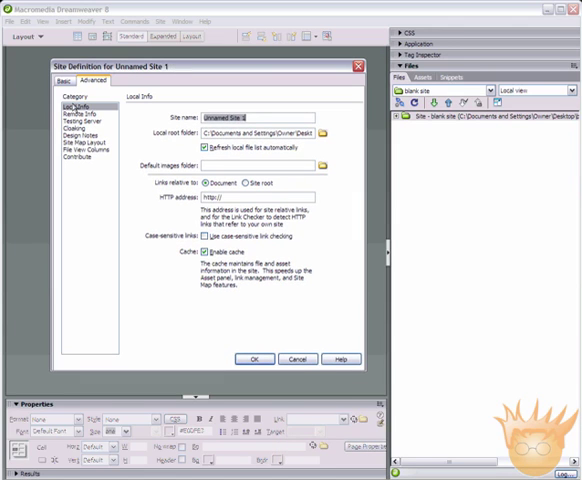
In the Basic wizard, name the second site 'ImportFolder' and advance to the next step.
{"action": "left_click", "coordinate": [64, 80]}
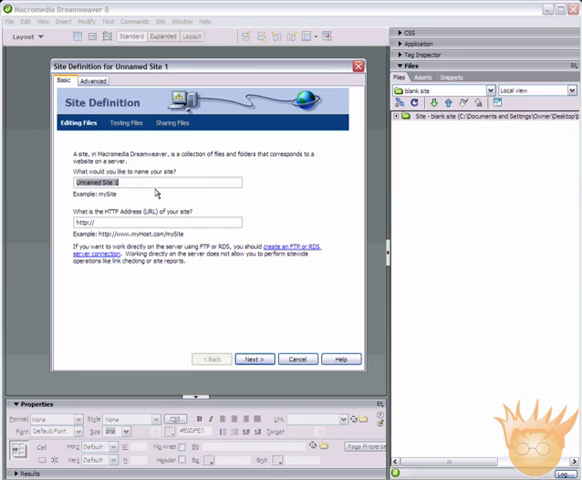
{"action": "type", "text": "F"}
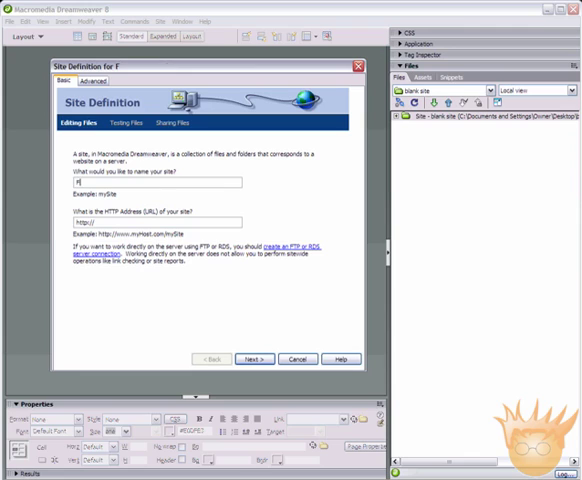
{"action": "type", "text": "older"}
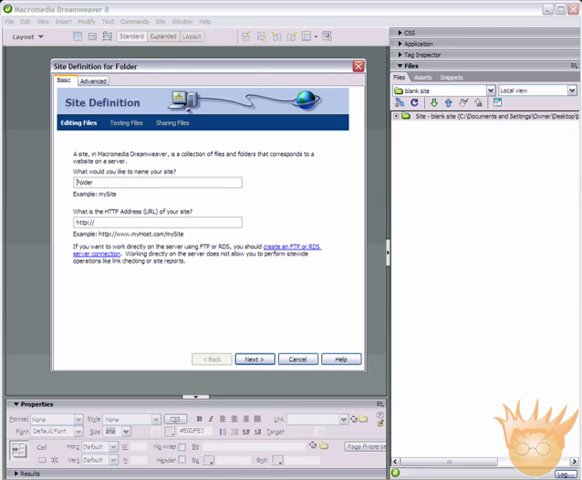
{"action": "type", "text": "ImportFolder"}
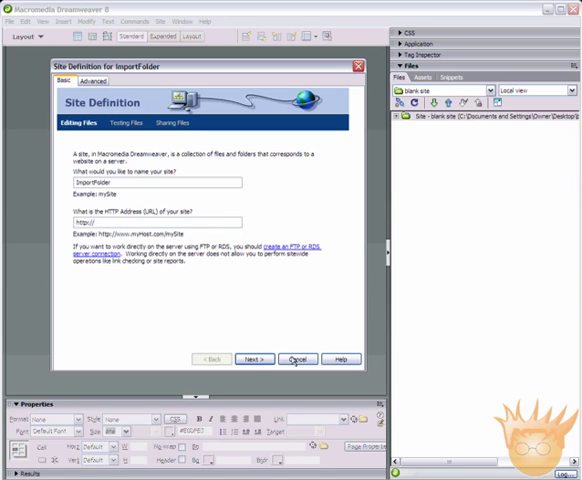
{"action": "left_click", "coordinate": [254, 359]}
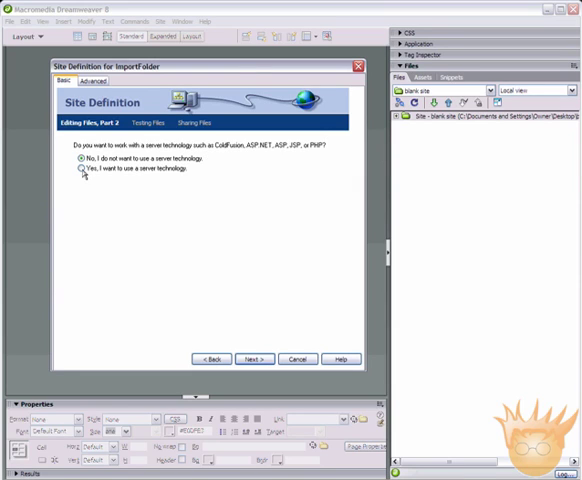
Choose no server technology and store local files in Desktop\DreamweaverSite.
{"action": "left_click", "coordinate": [78, 169]}
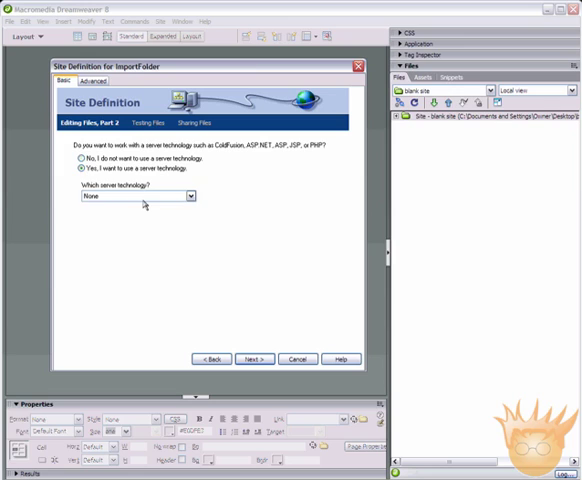
{"action": "left_click", "coordinate": [178, 196]}
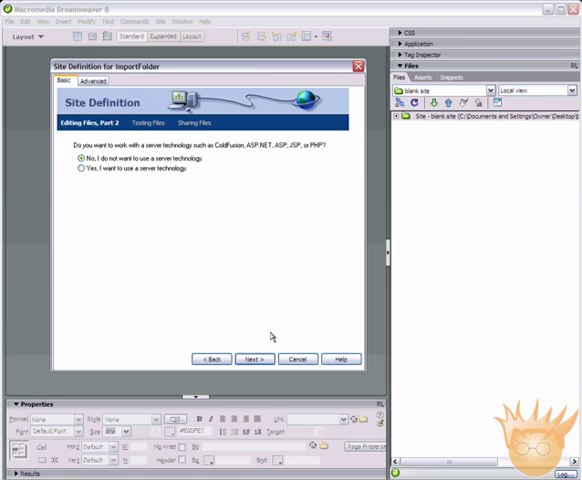
{"action": "left_click", "coordinate": [252, 359]}
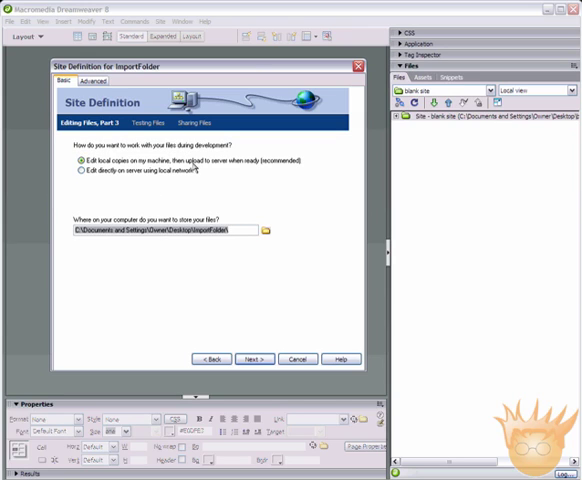
{"action": "mouse_move", "coordinate": [238, 172]}
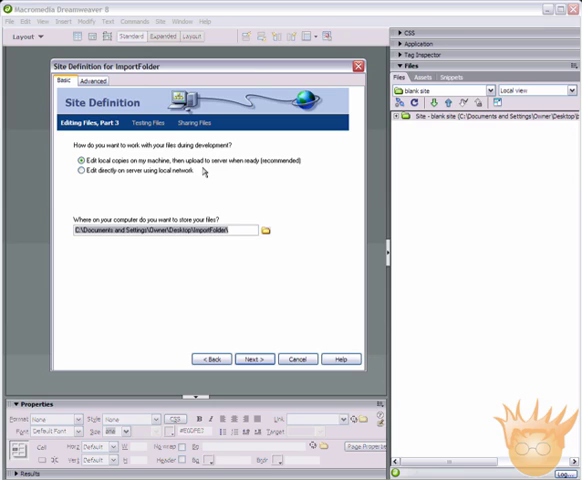
{"action": "mouse_move", "coordinate": [191, 168]}
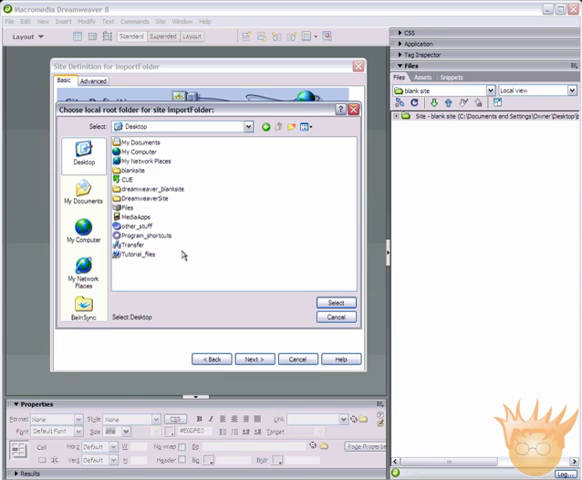
{"action": "double_click", "coordinate": [143, 197]}
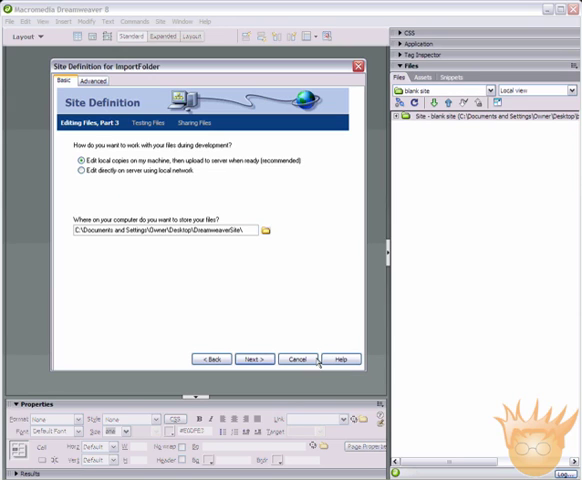
{"action": "left_click", "coordinate": [252, 358]}
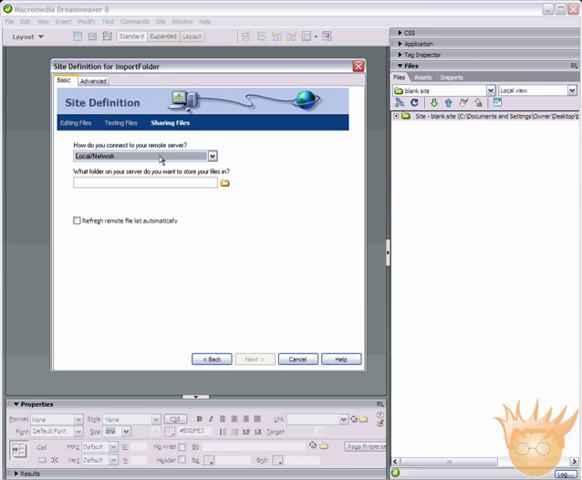
Set ImportFolder's remote connection to None and continue to the site summary.
{"action": "left_click", "coordinate": [208, 156]}
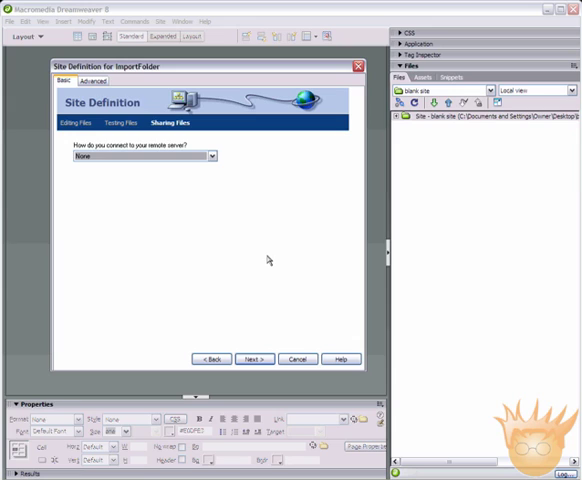
{"action": "left_click", "coordinate": [253, 358]}
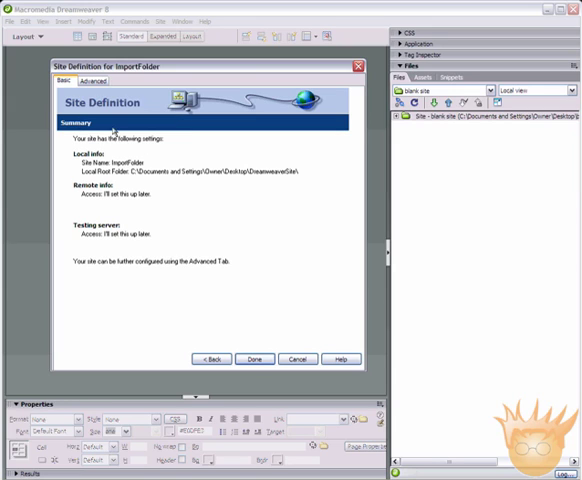
{"action": "mouse_move", "coordinate": [158, 248]}
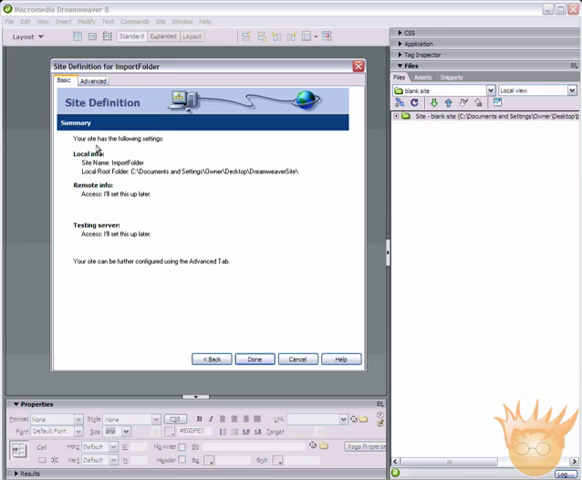
{"action": "mouse_move", "coordinate": [155, 197]}
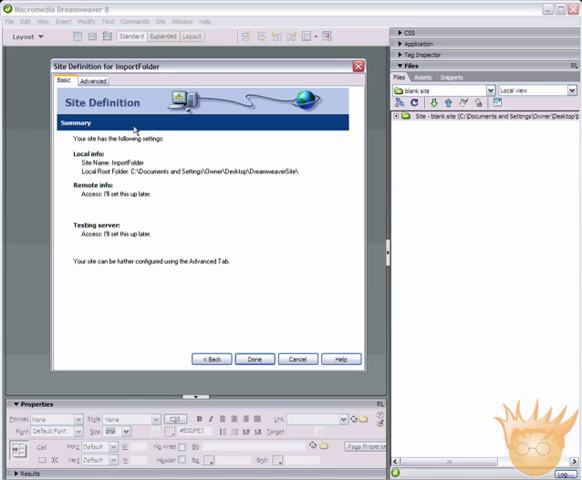
{"action": "mouse_move", "coordinate": [240, 268]}
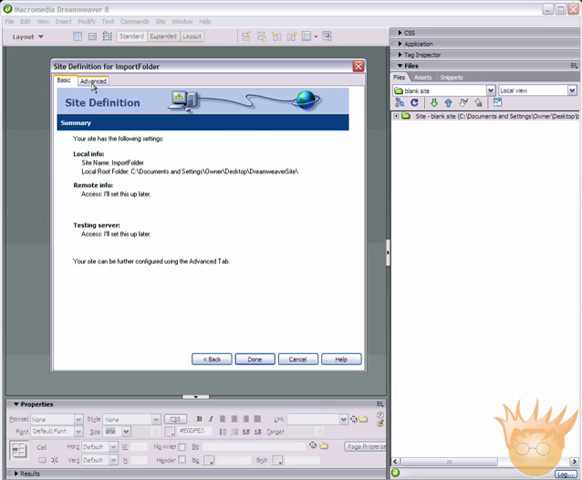
{"action": "mouse_move", "coordinate": [316, 334]}
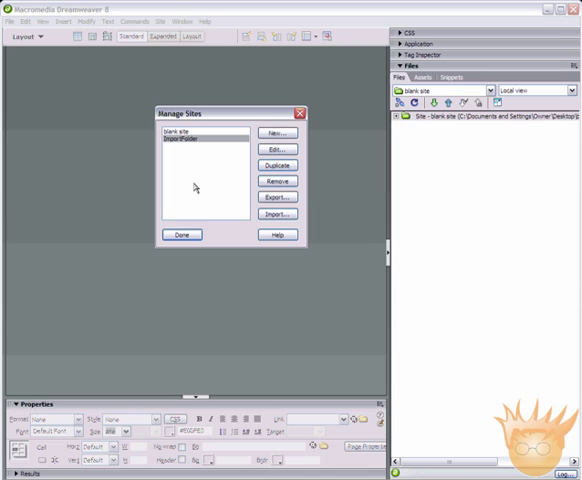
Close Manage Sites and select aboutme.html among the ImportFolder site's files.
{"action": "left_click", "coordinate": [182, 234]}
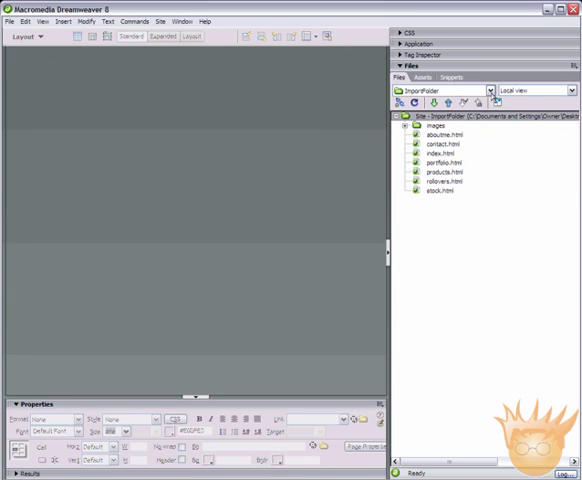
{"action": "left_click", "coordinate": [492, 90]}
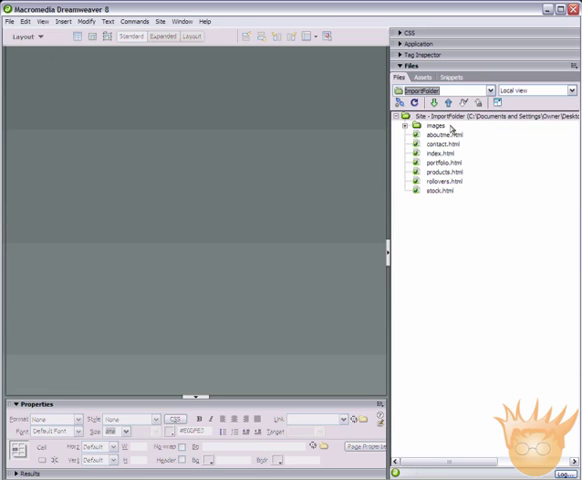
{"action": "left_click", "coordinate": [443, 135]}
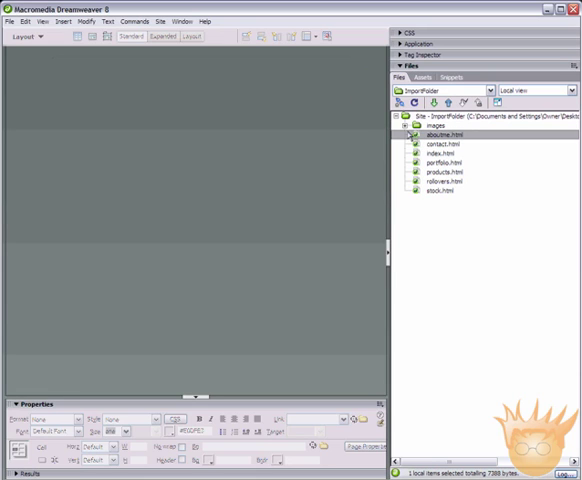